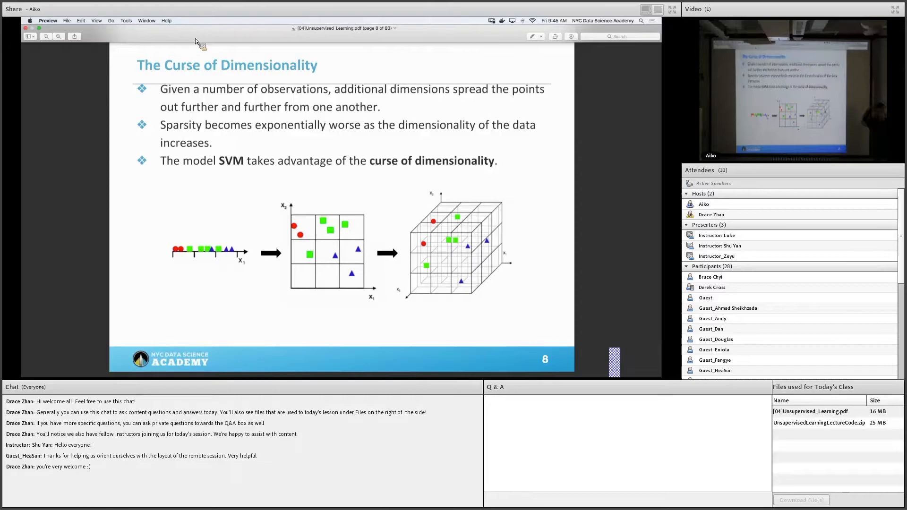
Advance the shared slides to page 9, the Principal Component Analysis slide.
key(right)
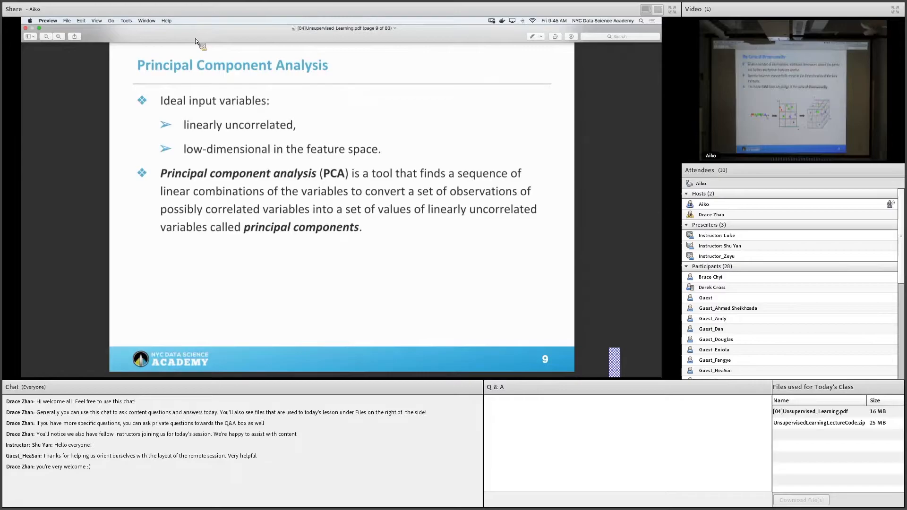